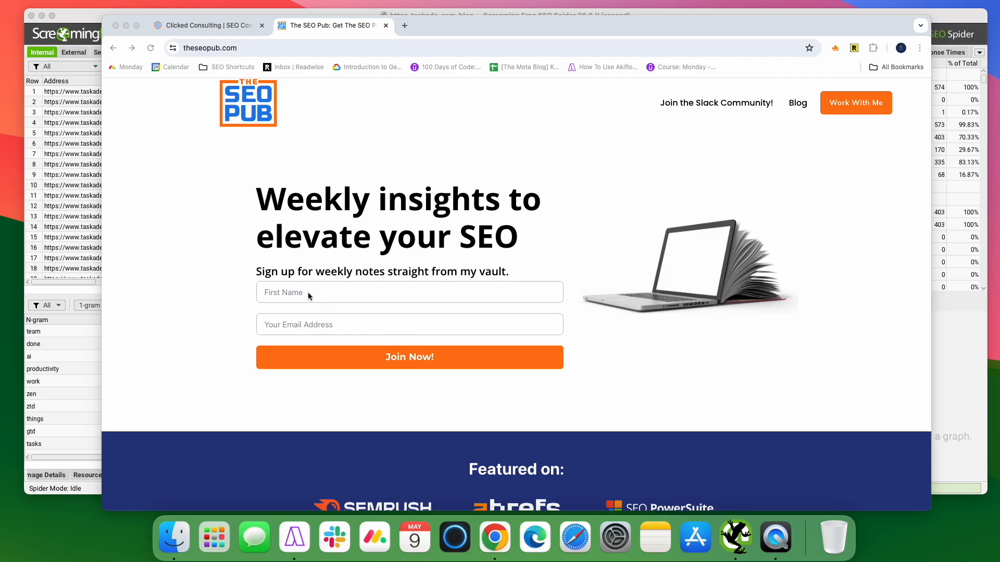
pyautogui.moveTo(311, 303)
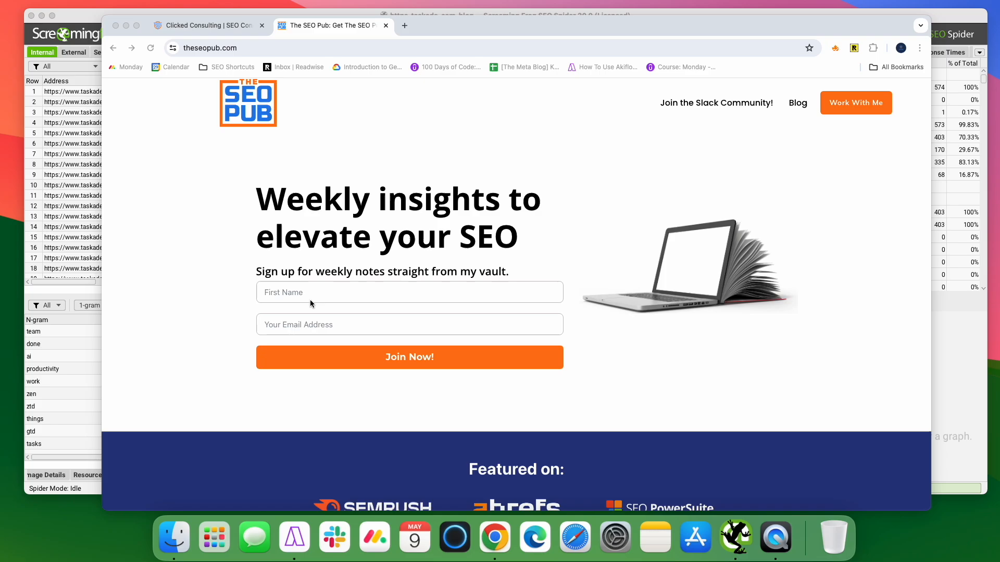
pyautogui.moveTo(686, 113)
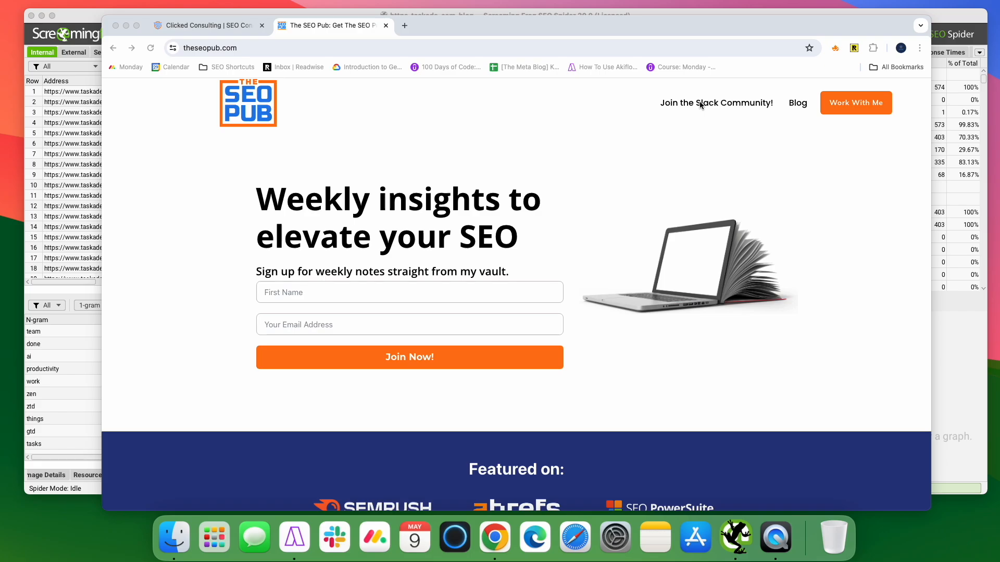
pyautogui.moveTo(721, 101)
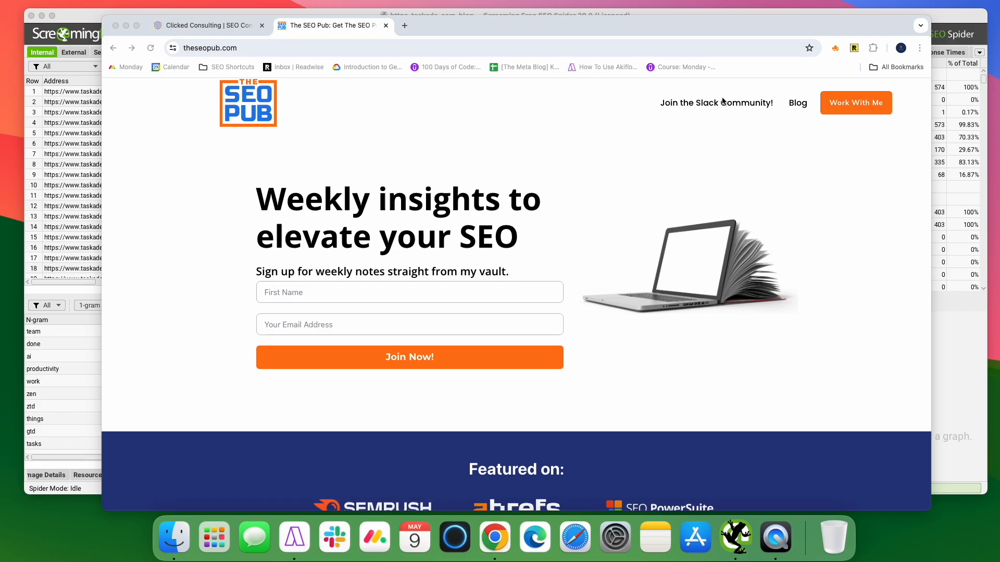
# - Bring up the Clicked Consulting site and scroll to its SEO consulting services section
pyautogui.click(207, 25)
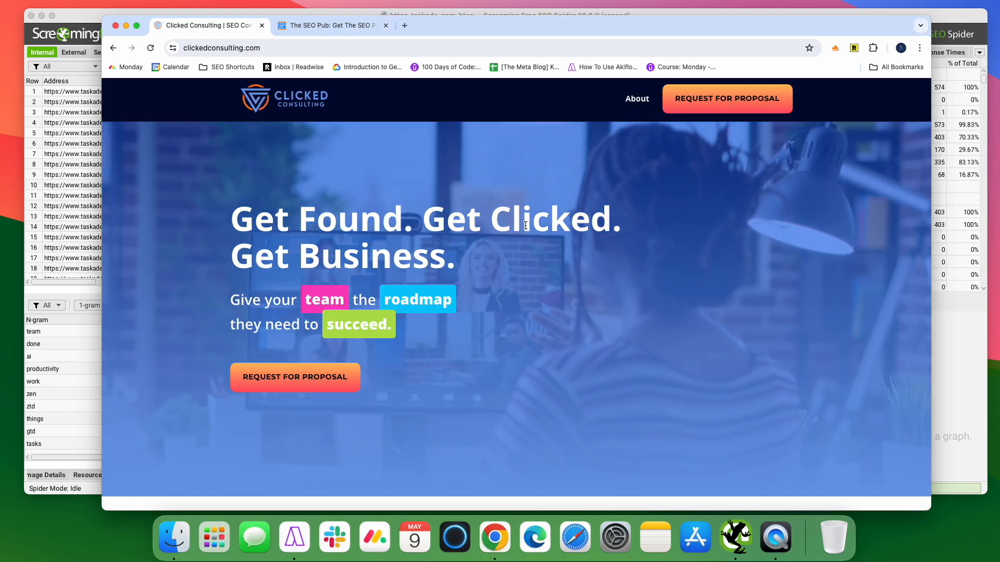
pyautogui.scroll(-3)
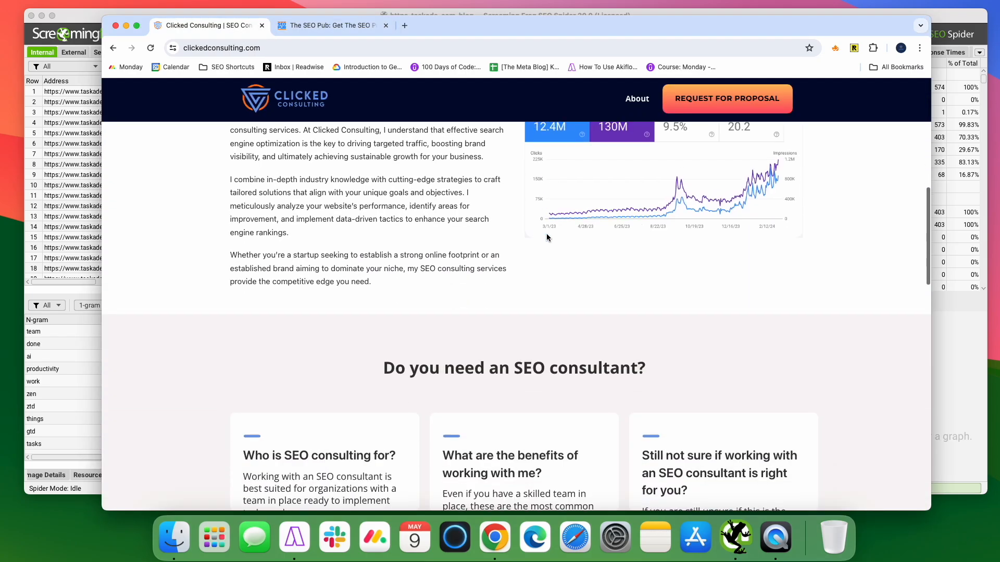
pyautogui.moveTo(726, 98)
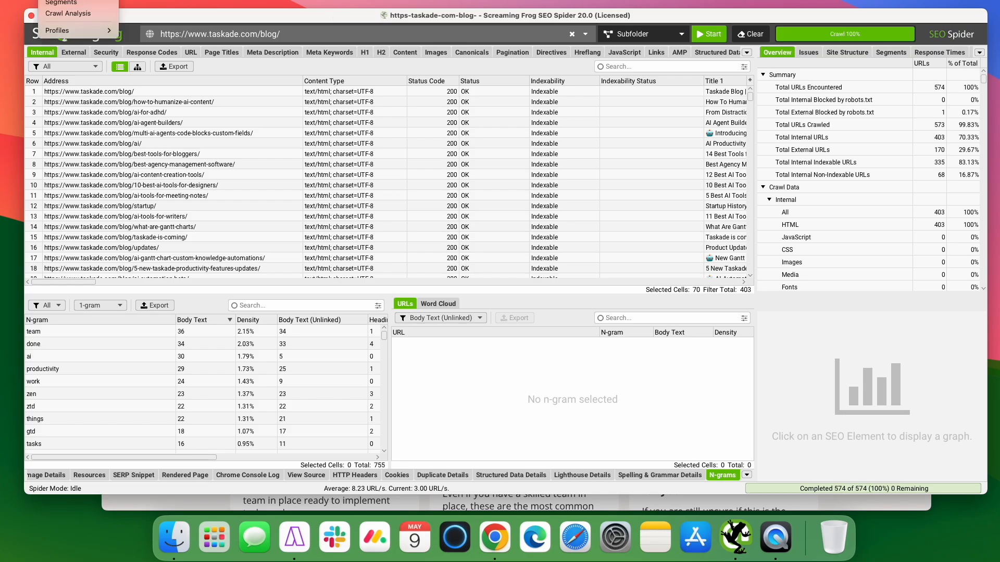
# - Enable Store HTML under Spider > Extraction in Crawl Config and confirm
pyautogui.click(69, 13)
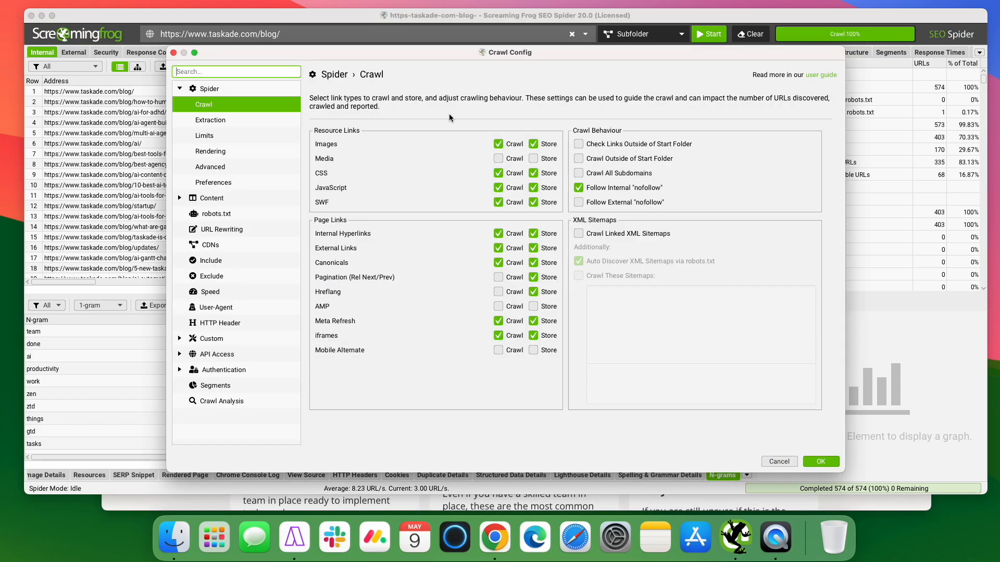
pyautogui.moveTo(210, 120)
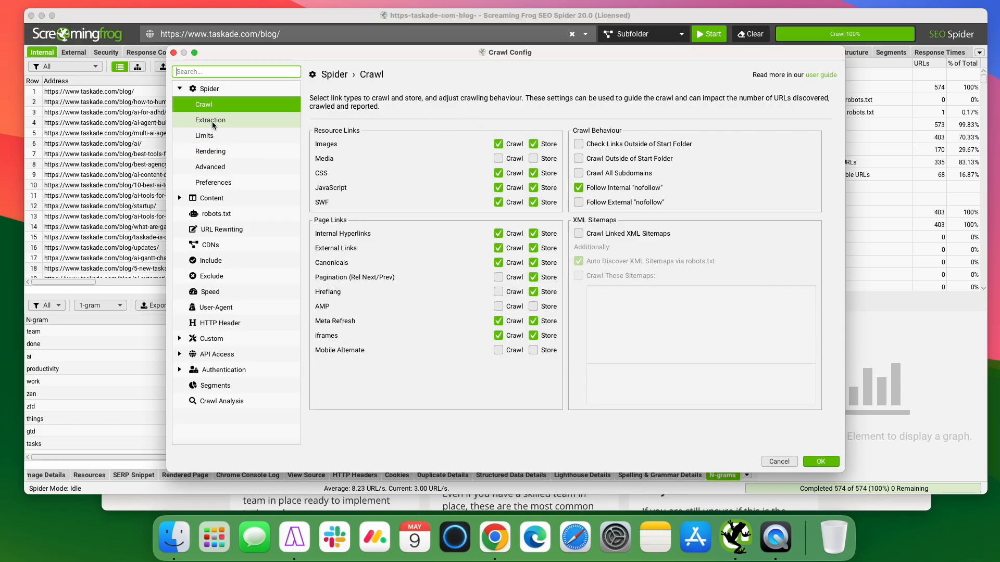
pyautogui.click(211, 120)
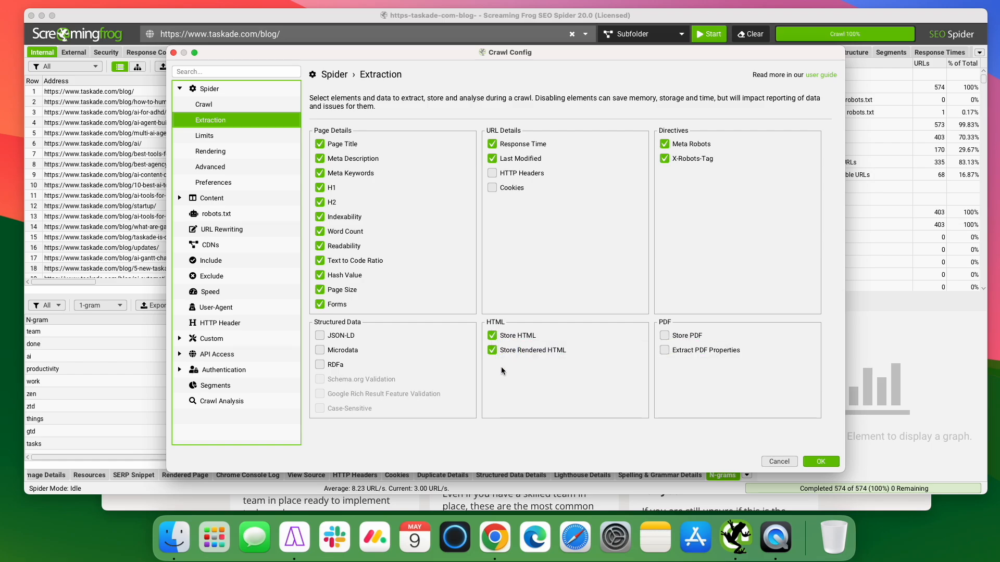
pyautogui.click(492, 335)
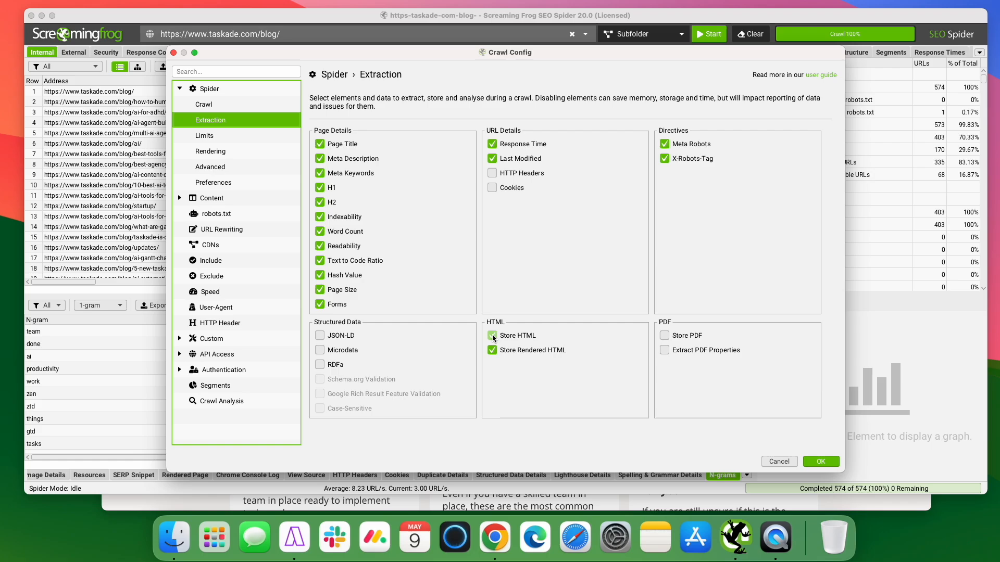
pyautogui.click(820, 462)
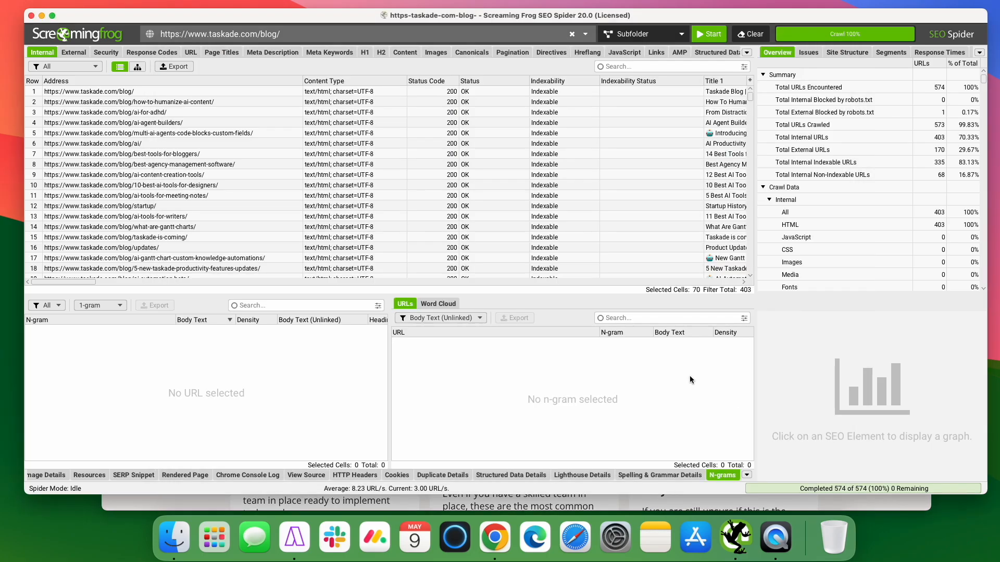
pyautogui.moveTo(251, 219)
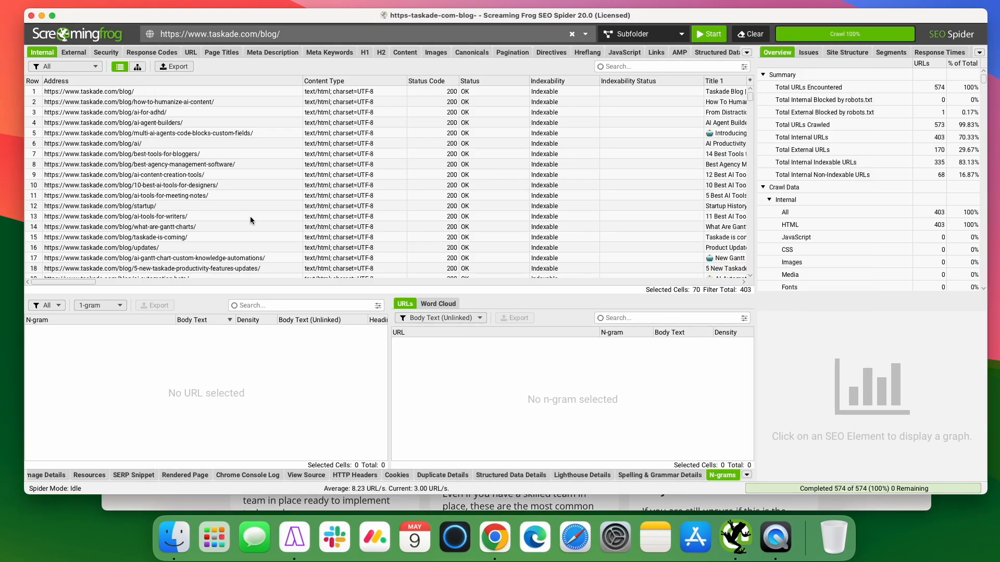
pyautogui.moveTo(83, 102)
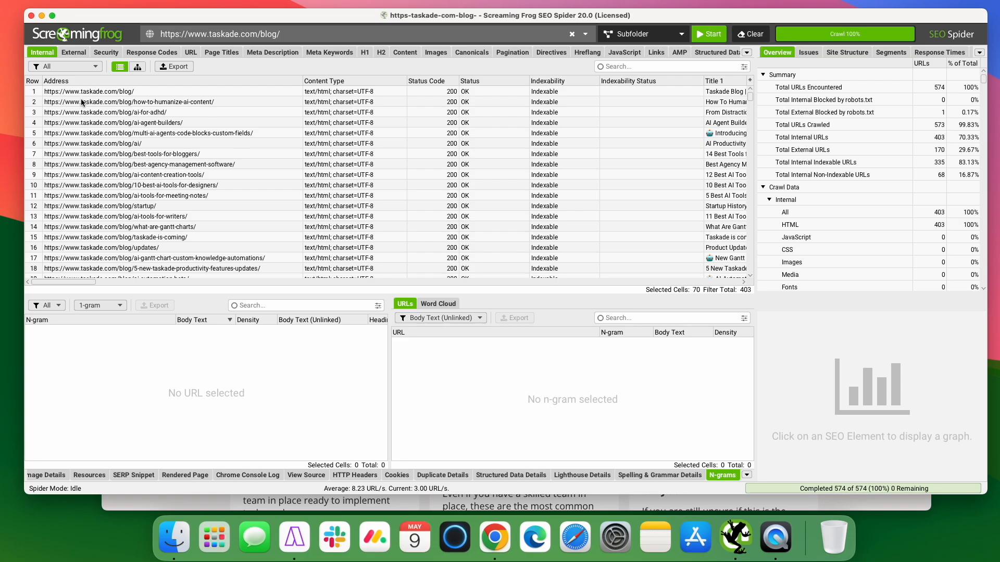
pyautogui.moveTo(174, 188)
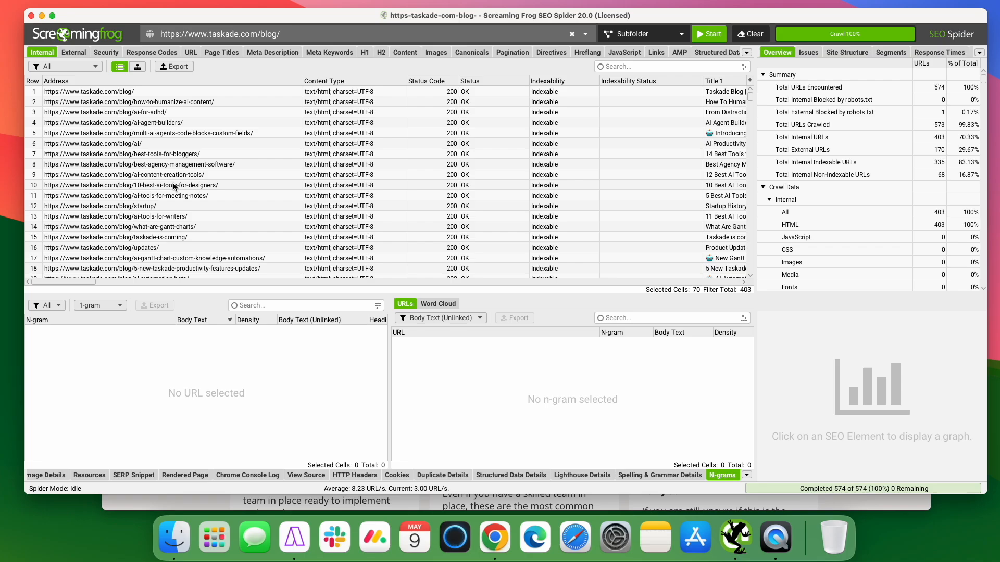
pyautogui.moveTo(92, 133)
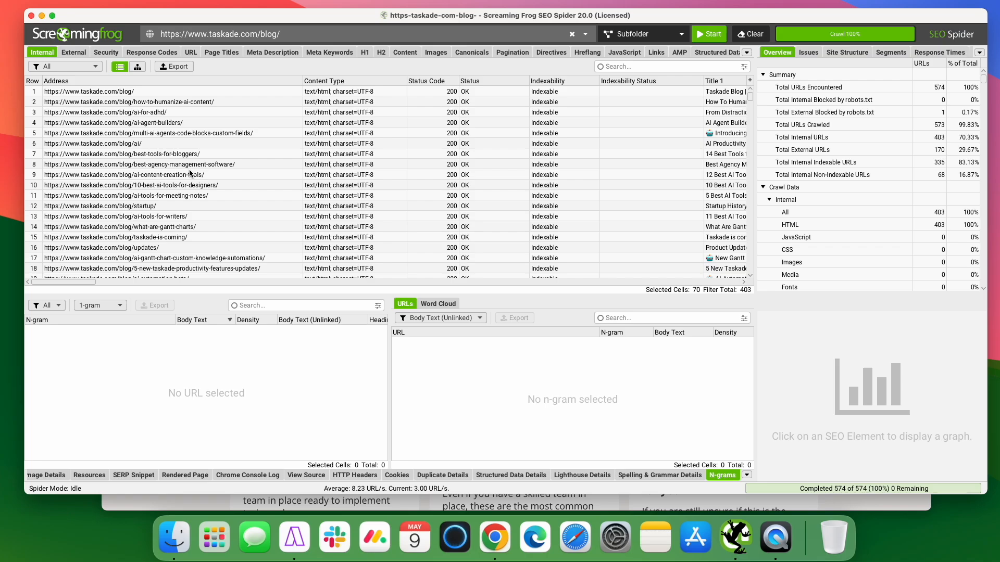
# - Select the how-to-humanize-ai-content post and switch the n-gram length between 3-gram and 4-gram, scrolling the phrase list
pyautogui.click(132, 102)
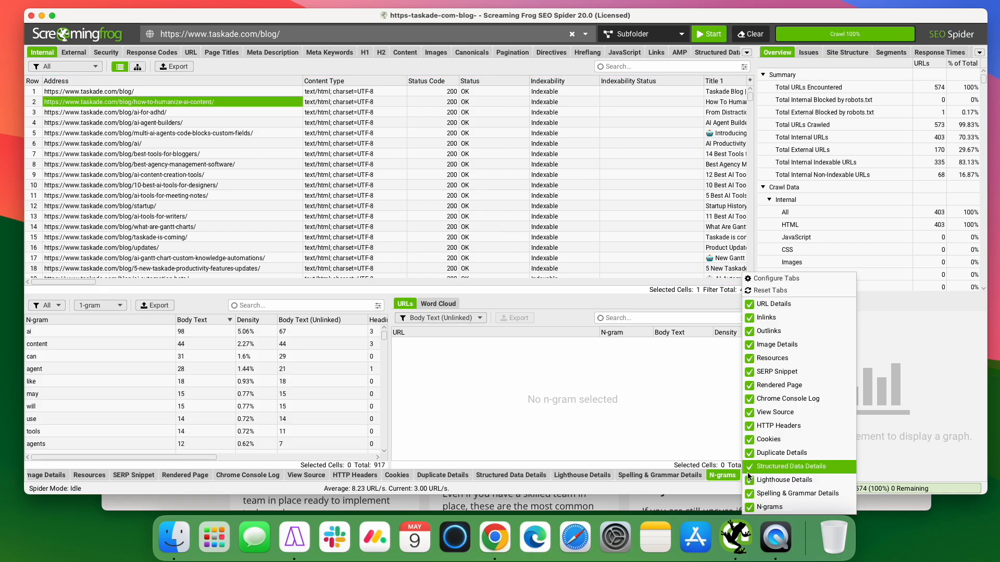
pyautogui.moveTo(772, 508)
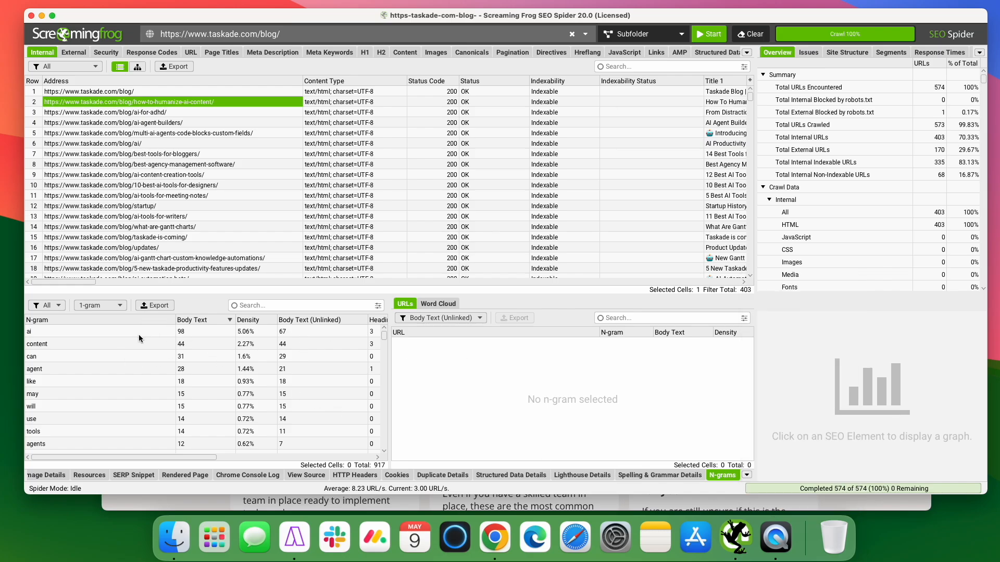
pyautogui.moveTo(79, 334)
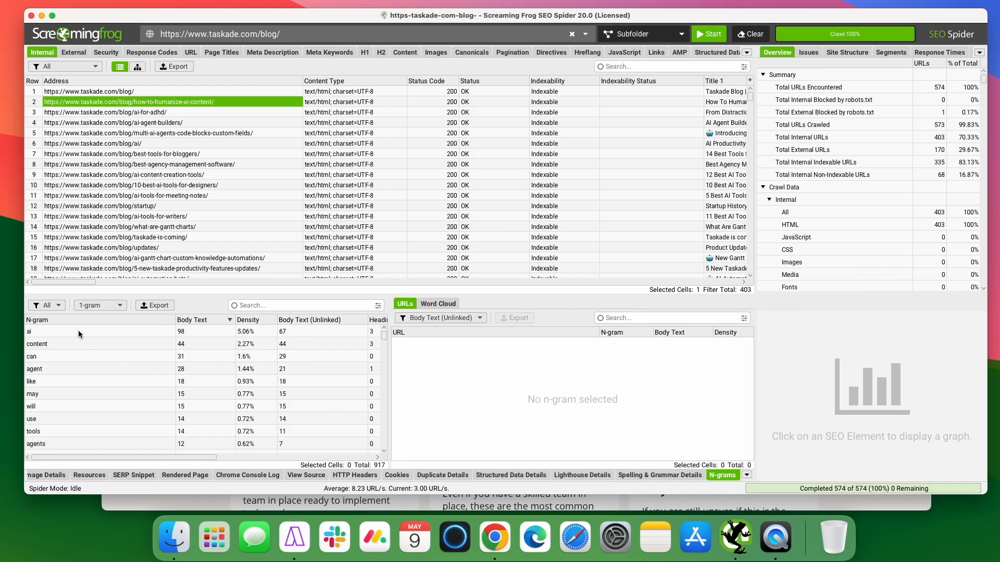
pyautogui.moveTo(102, 319)
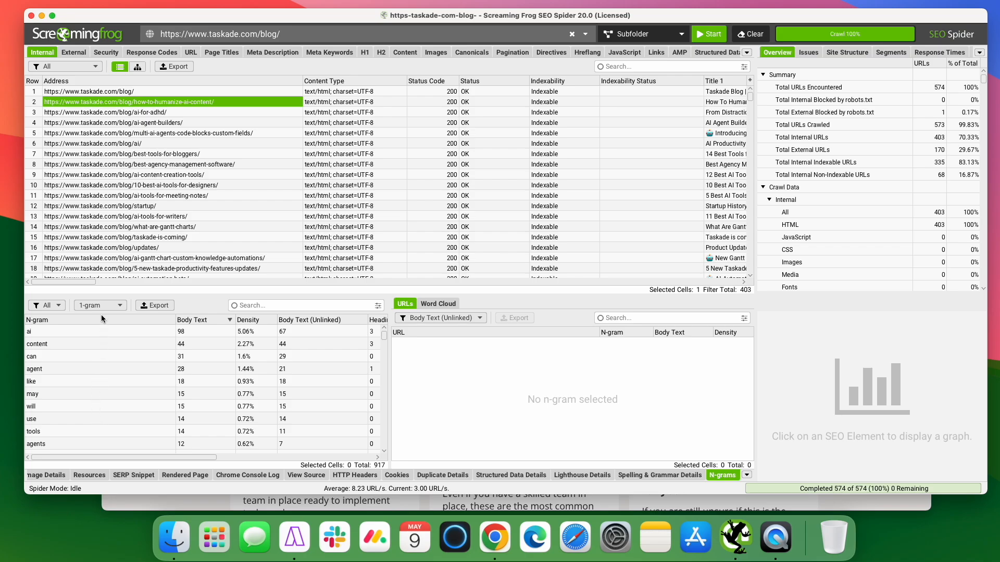
pyautogui.moveTo(76, 335)
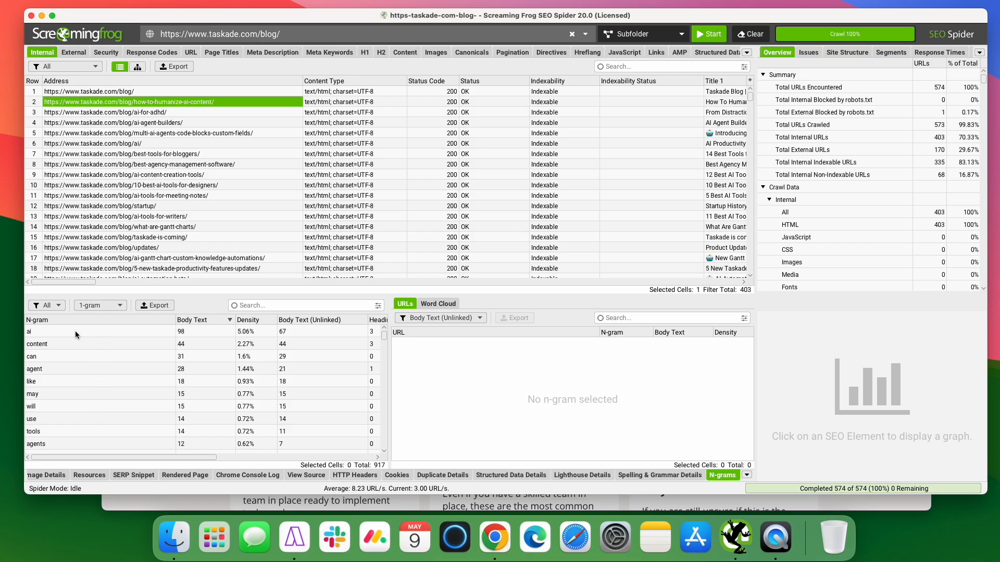
pyautogui.click(100, 305)
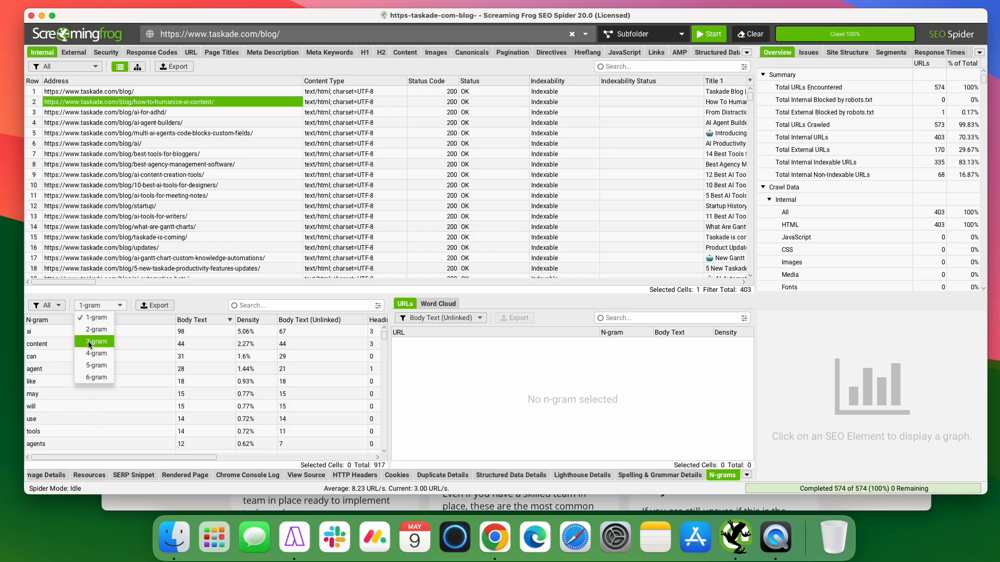
pyautogui.click(96, 342)
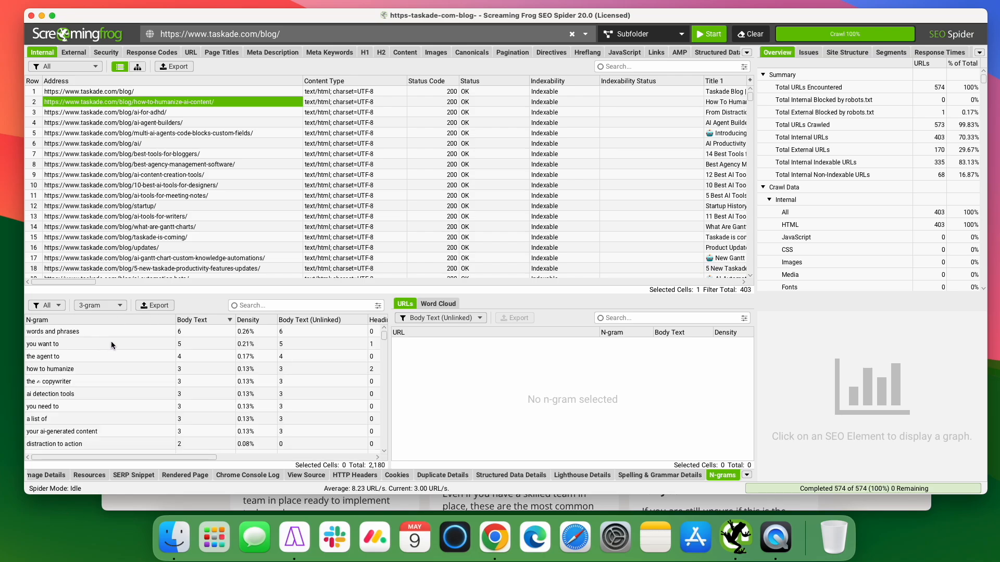
pyautogui.moveTo(34, 376)
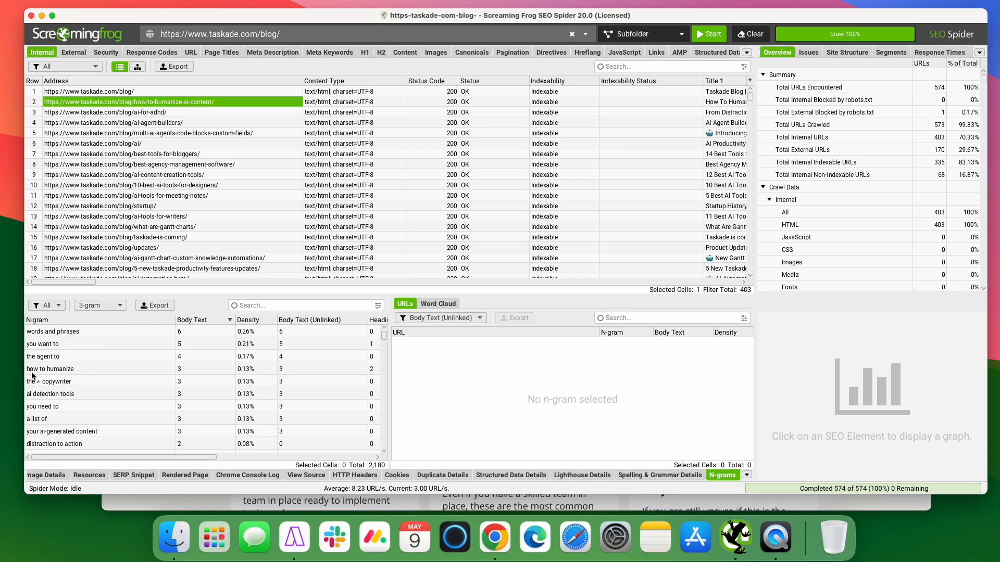
pyautogui.moveTo(93, 406)
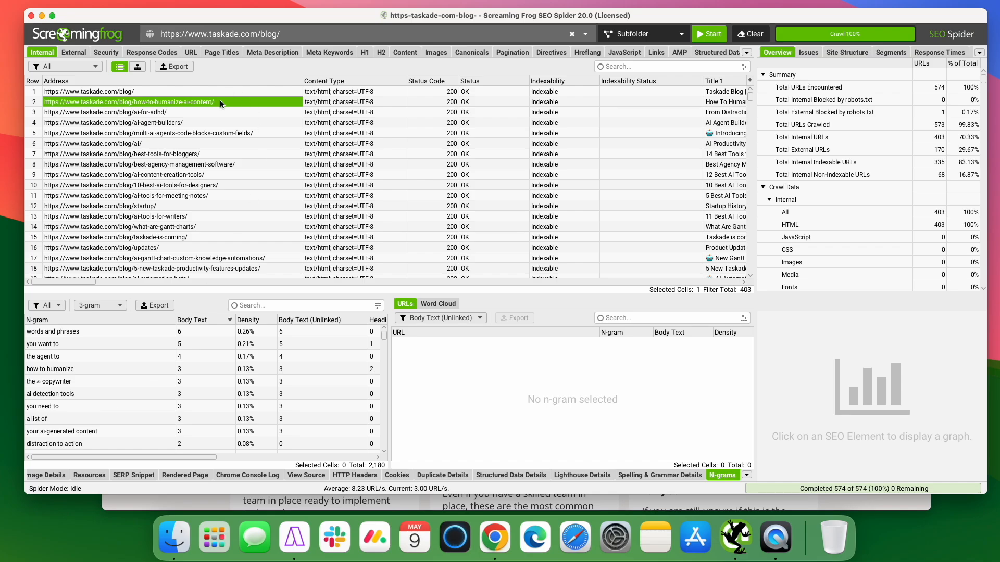
pyautogui.click(100, 305)
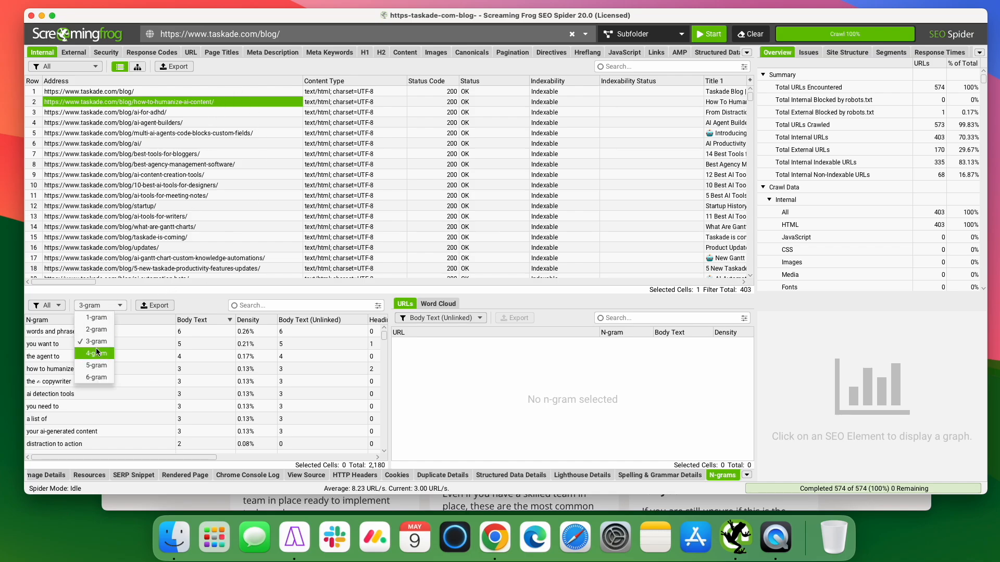
pyautogui.click(94, 353)
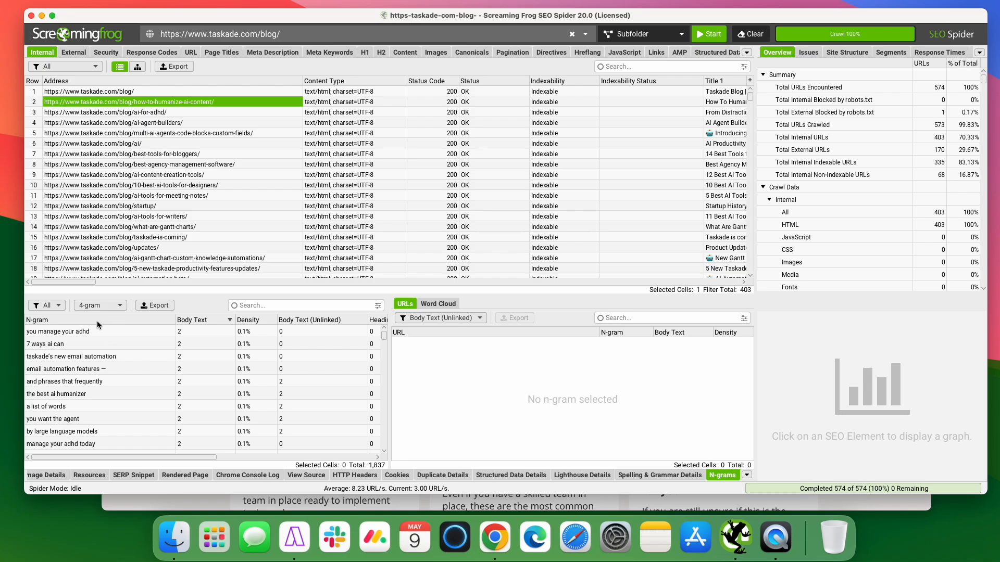
pyautogui.moveTo(205, 327)
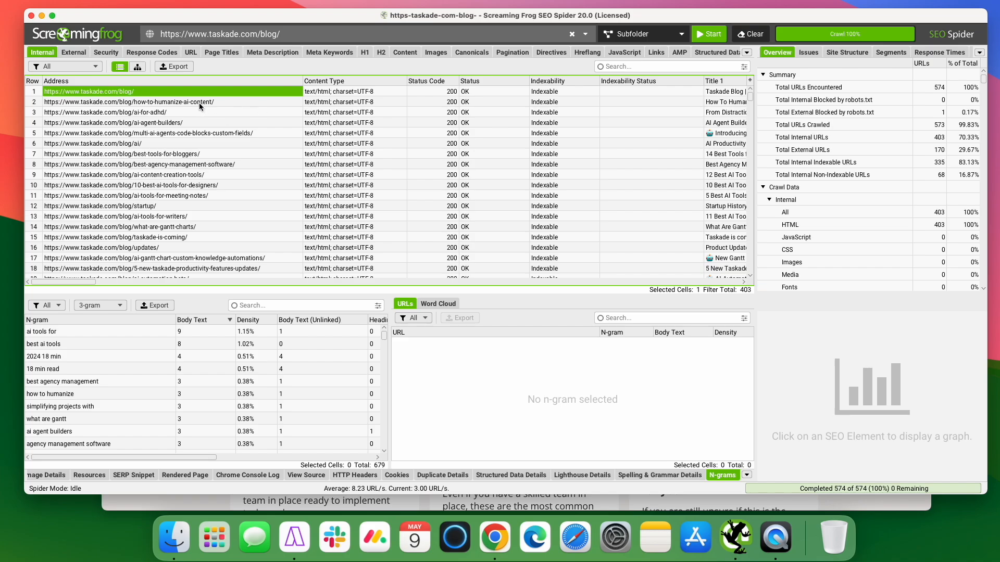
pyautogui.scroll(-3)
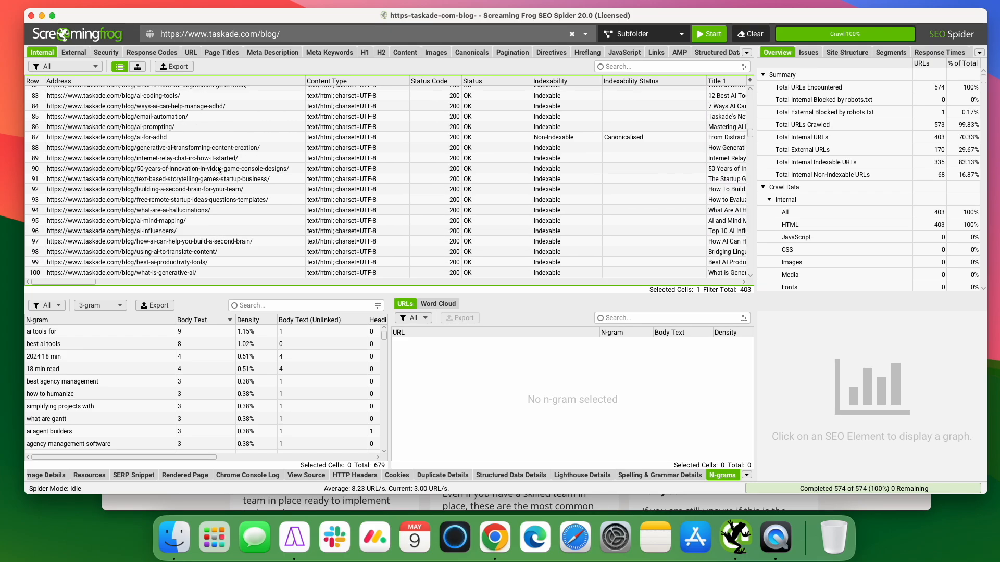
pyautogui.scroll(-3)
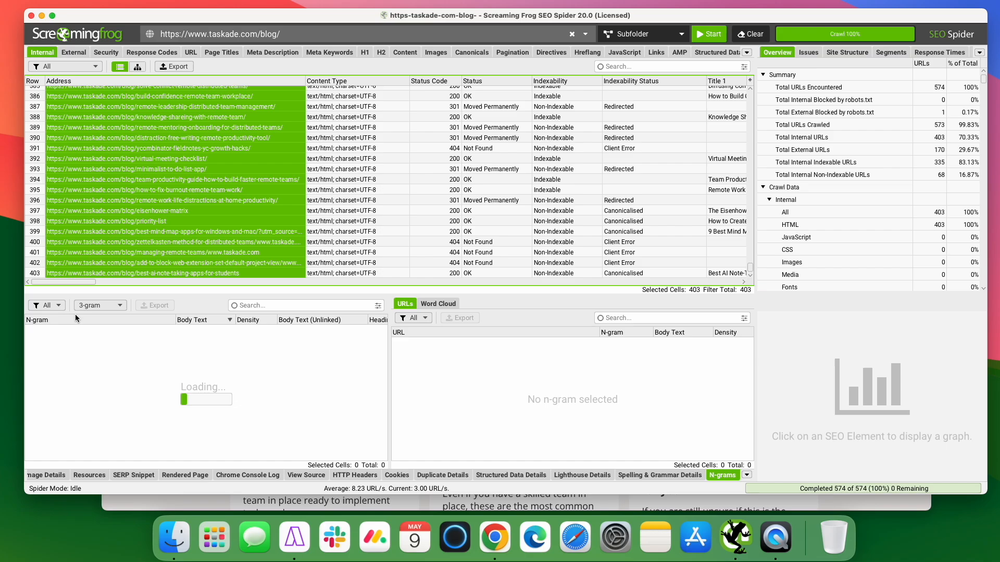
pyautogui.moveTo(95, 347)
pyautogui.write('agile s')
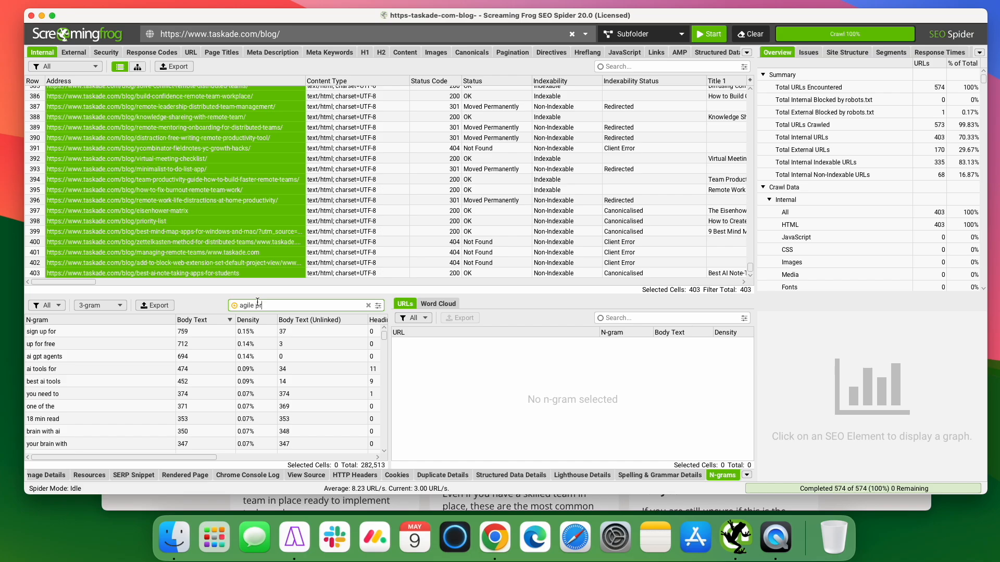
# - Filter the n-grams to 'agile project management' and list the pages containing it
pyautogui.write('project manag')
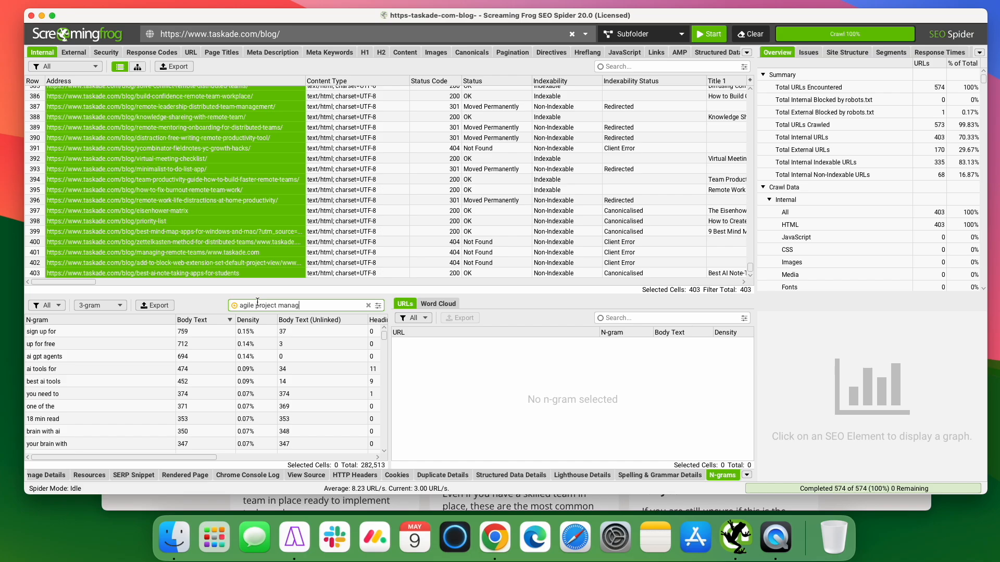
pyautogui.write('ement')
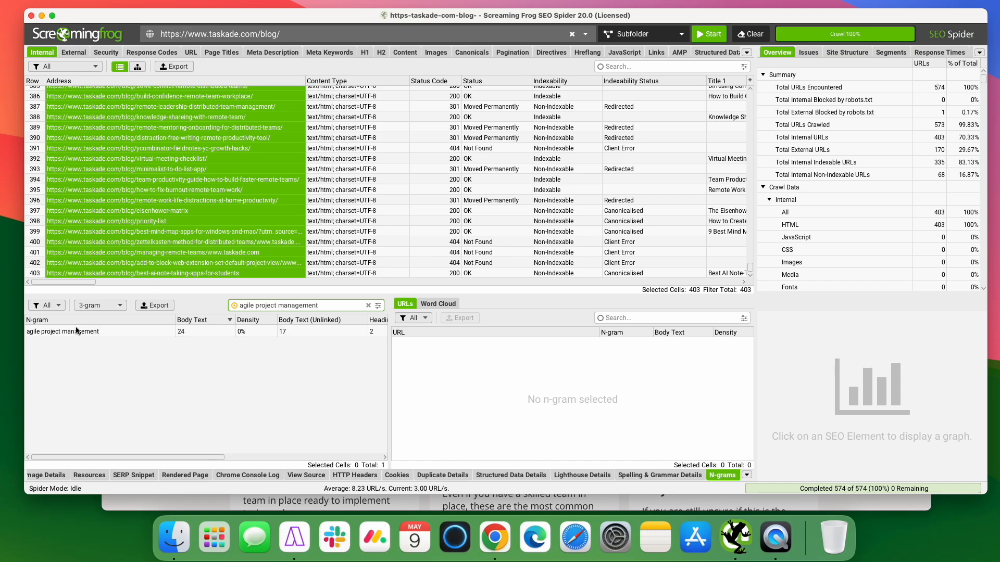
pyautogui.click(62, 331)
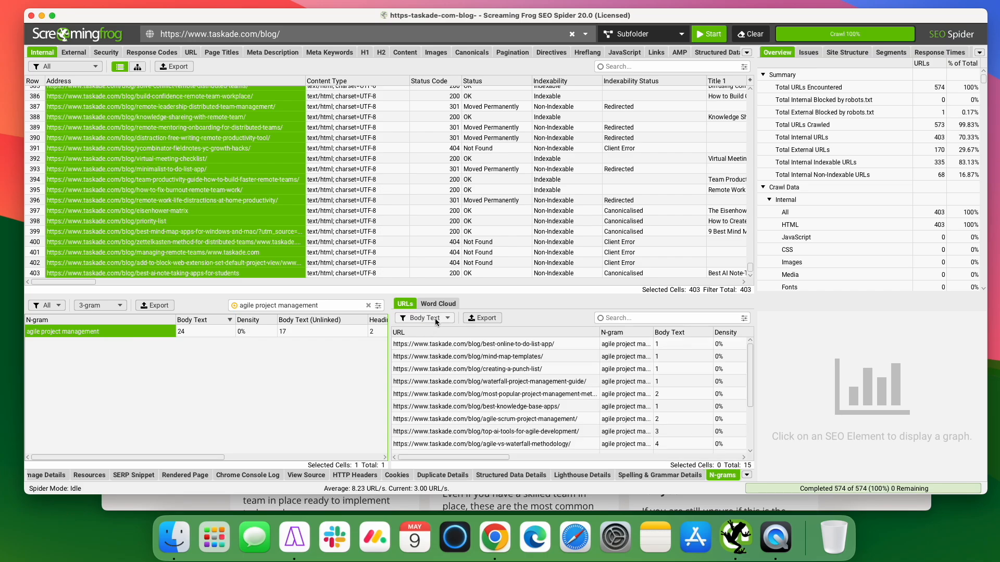
pyautogui.moveTo(487, 351)
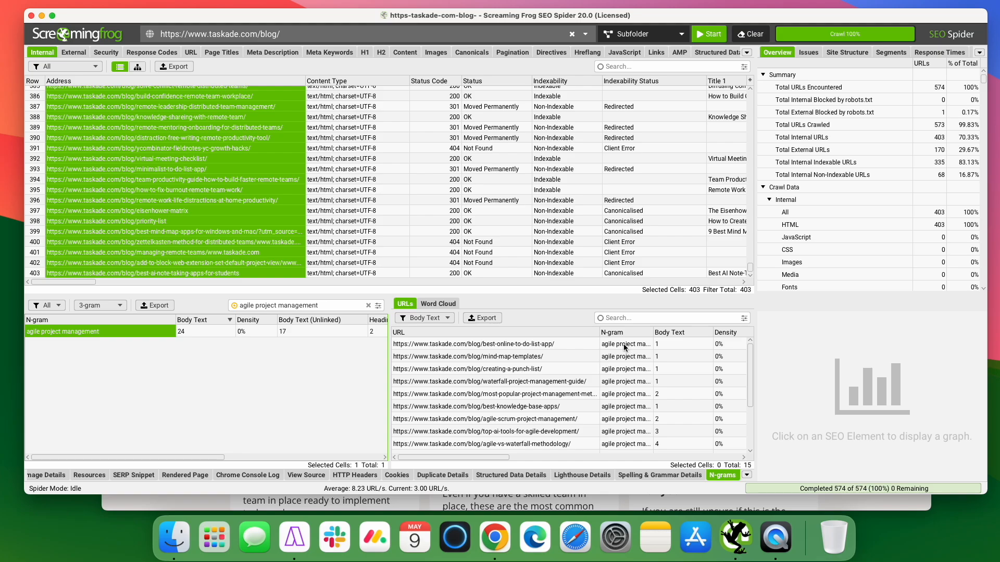
pyautogui.moveTo(678, 344)
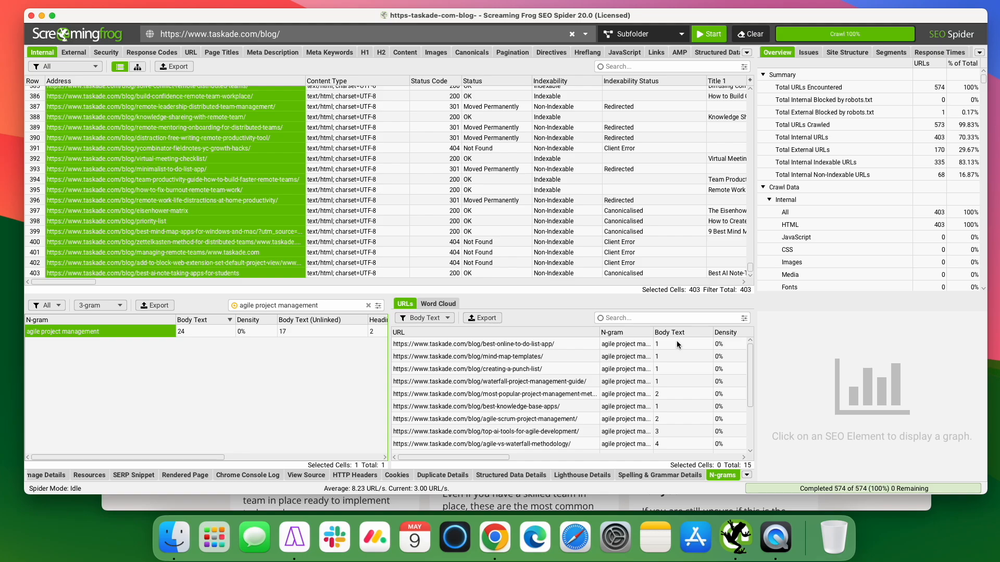
# - Narrow the phrase's URLs to Body Text (Unlinked), leaving 11 pages
pyautogui.click(424, 317)
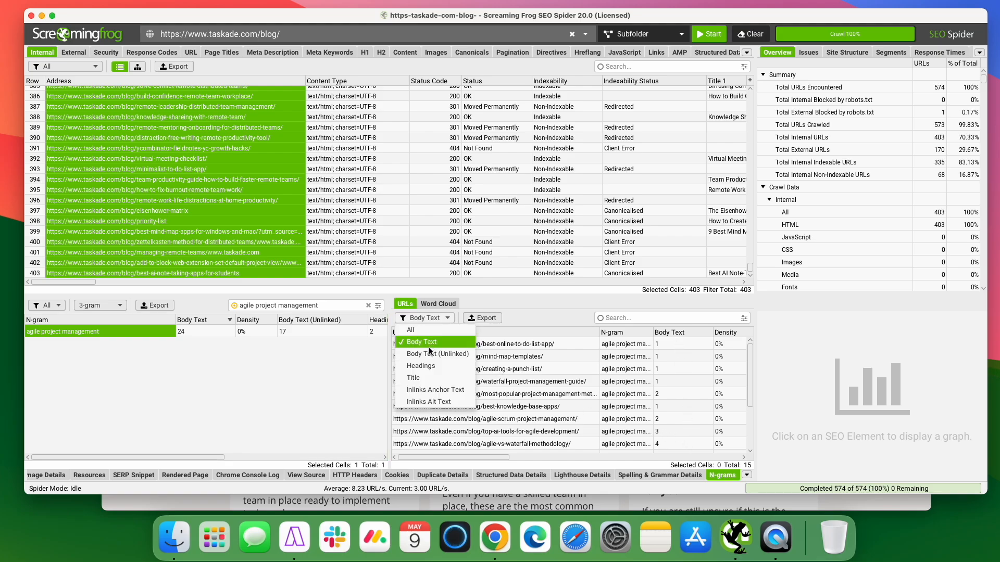
pyautogui.moveTo(435, 354)
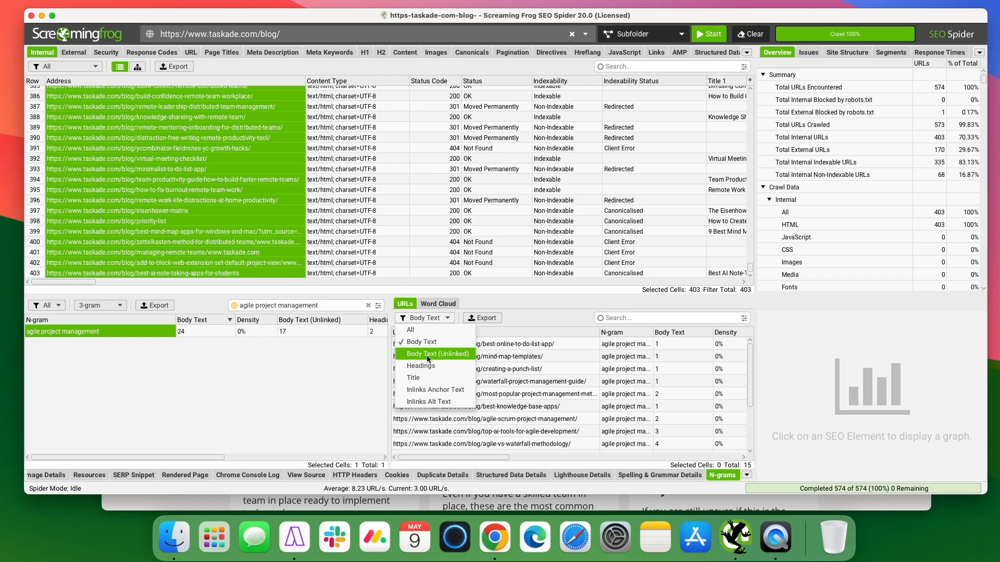
pyautogui.moveTo(447, 359)
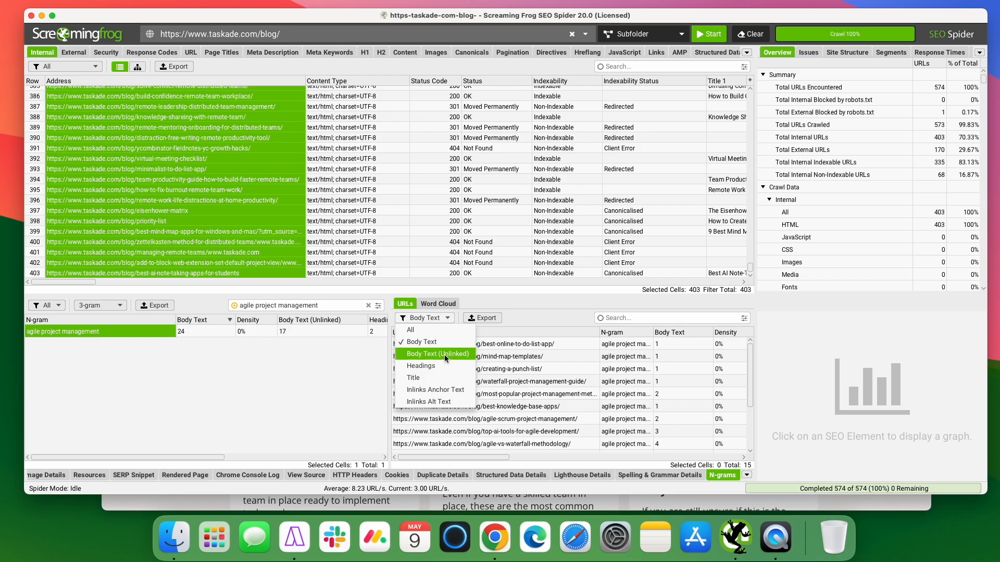
pyautogui.click(437, 354)
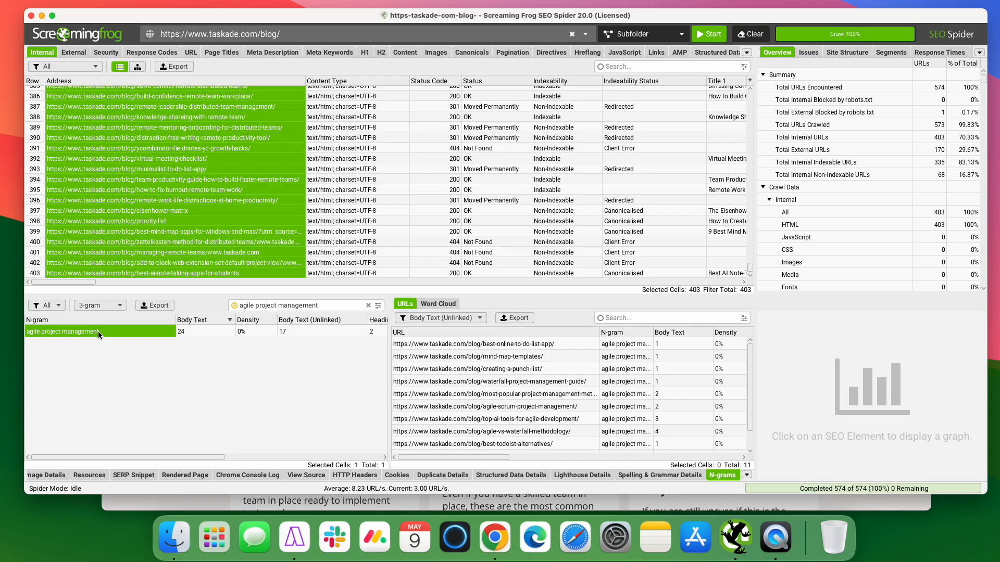
pyautogui.moveTo(510, 377)
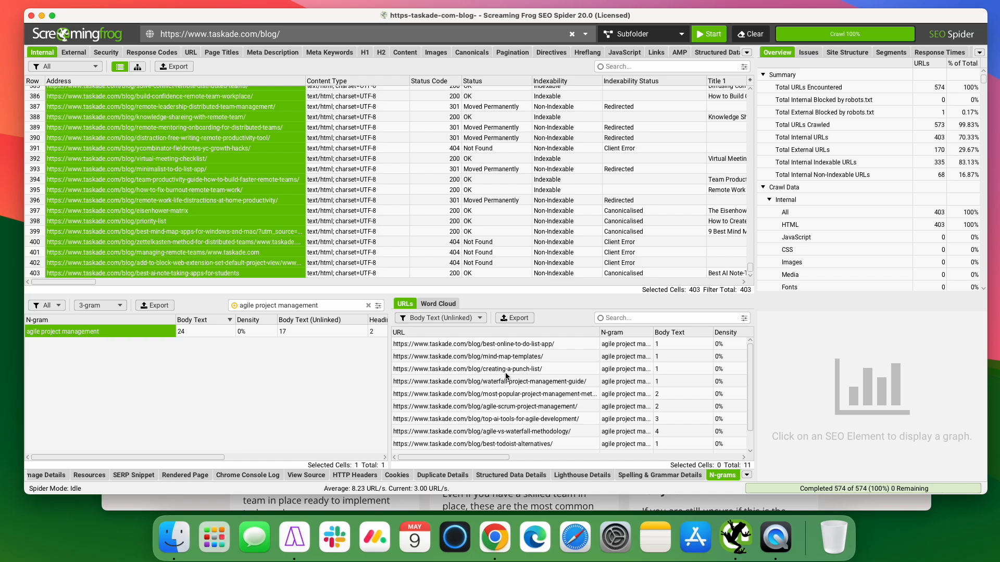
pyautogui.scroll(-3)
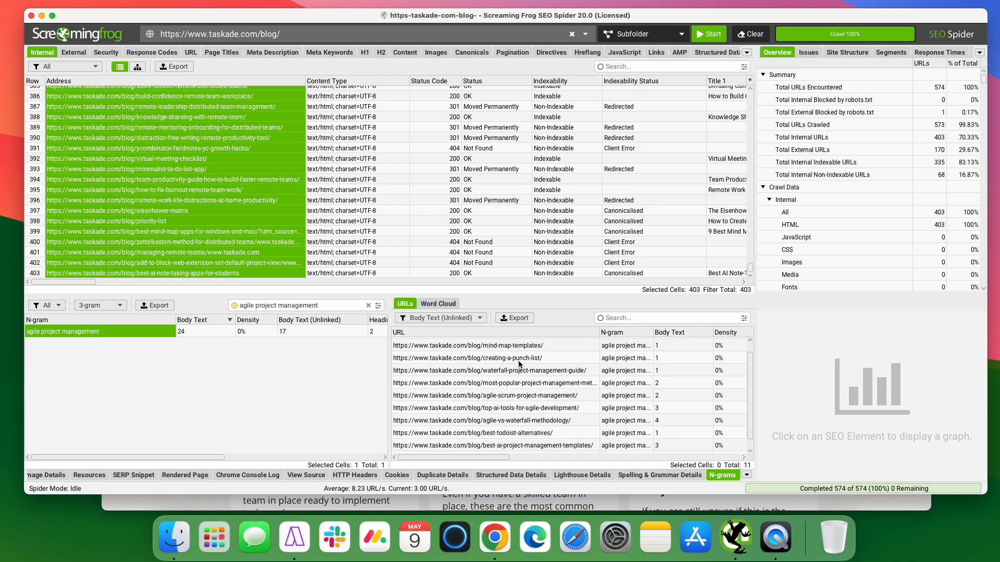
pyautogui.scroll(3)
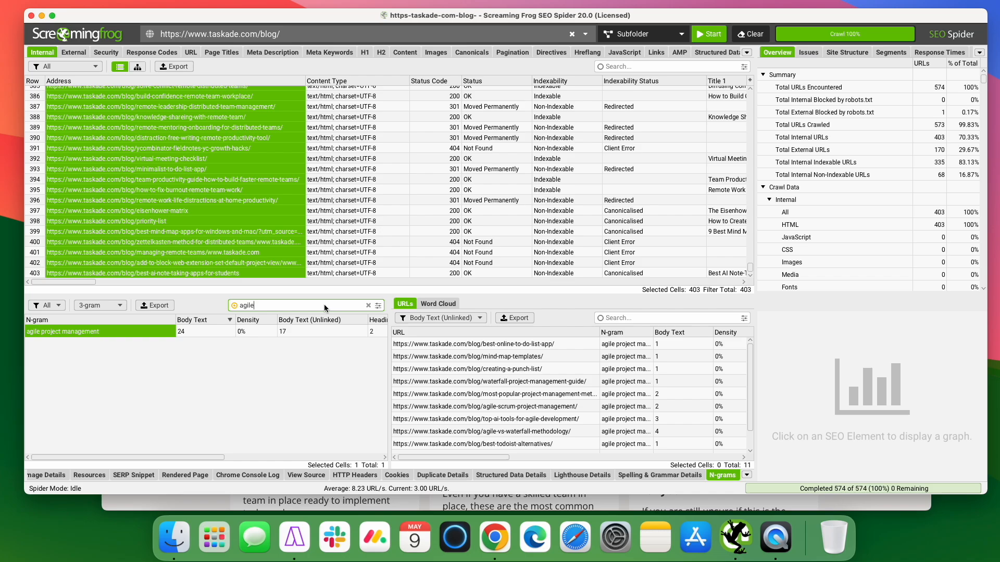
# - Change the n-gram search to 'agile projects', listing 14 phrases
pyautogui.write('projects')
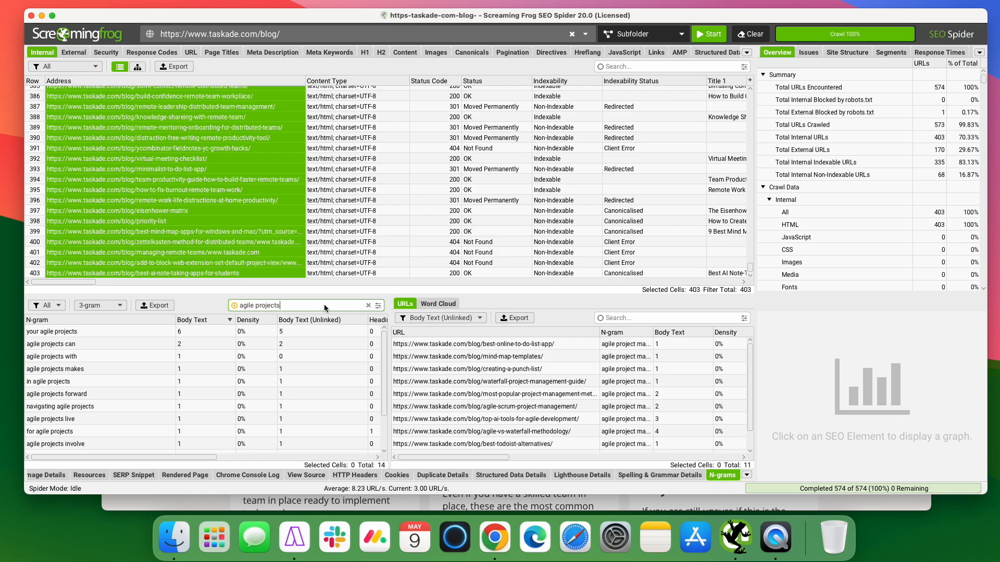
pyautogui.moveTo(259, 350)
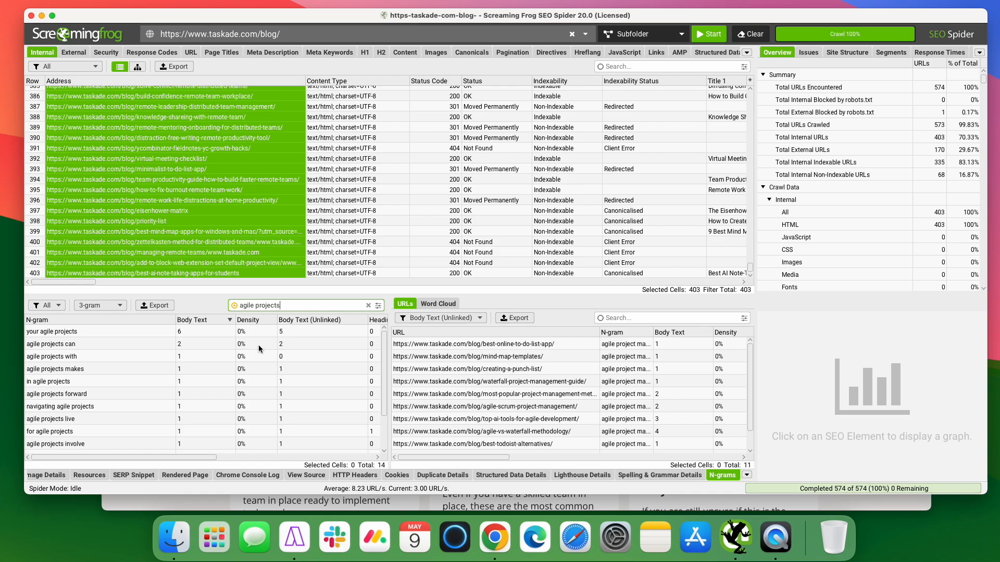
pyautogui.moveTo(408, 240)
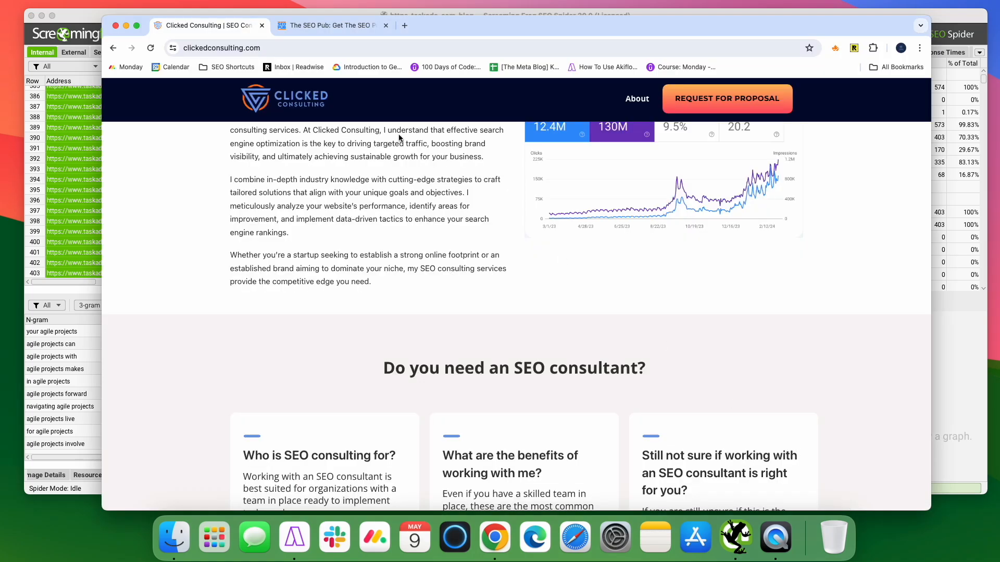
# - Scroll the Clicked Consulting page back up and switch to The SEO Pub site
pyautogui.scroll(3)
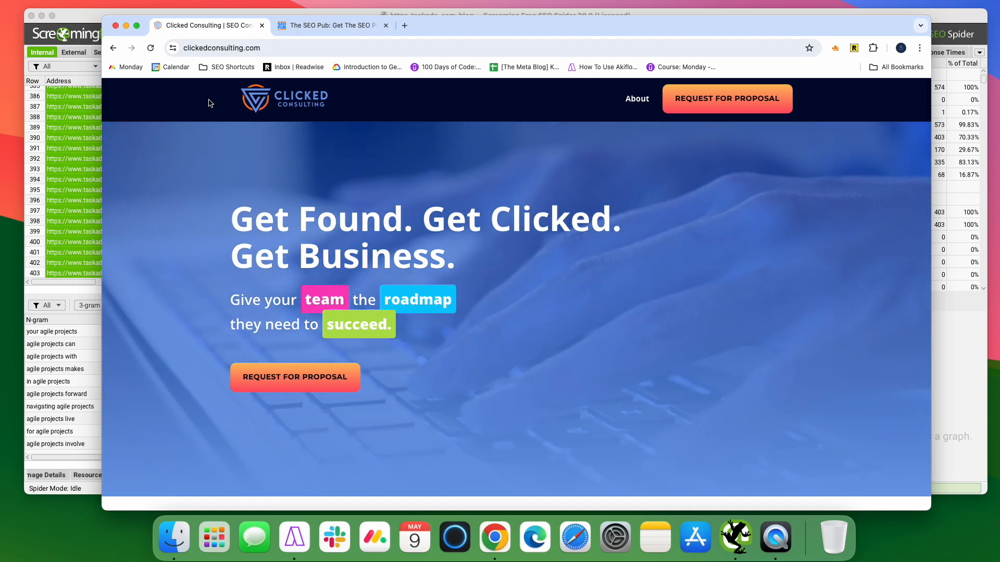
pyautogui.click(331, 25)
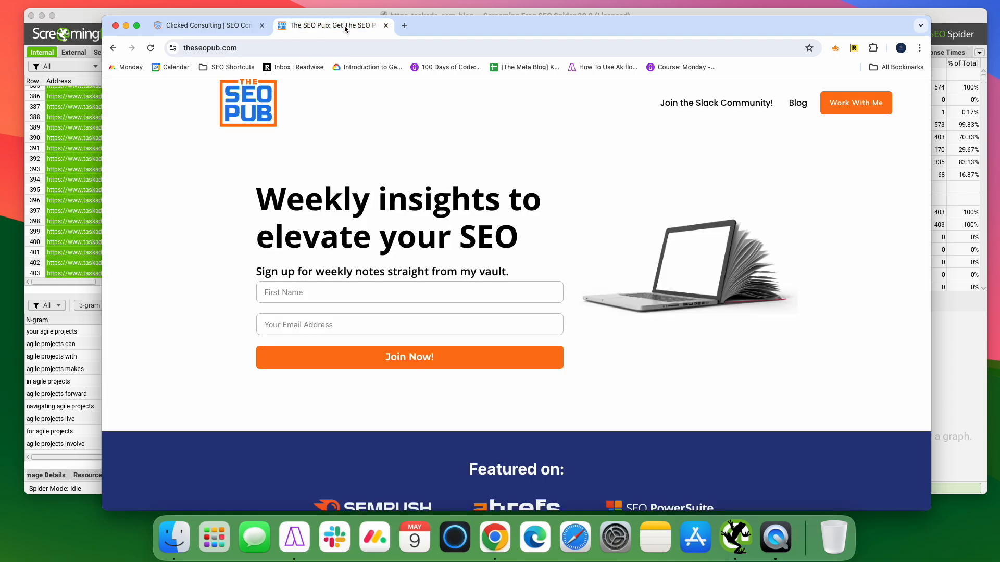
pyautogui.moveTo(223, 141)
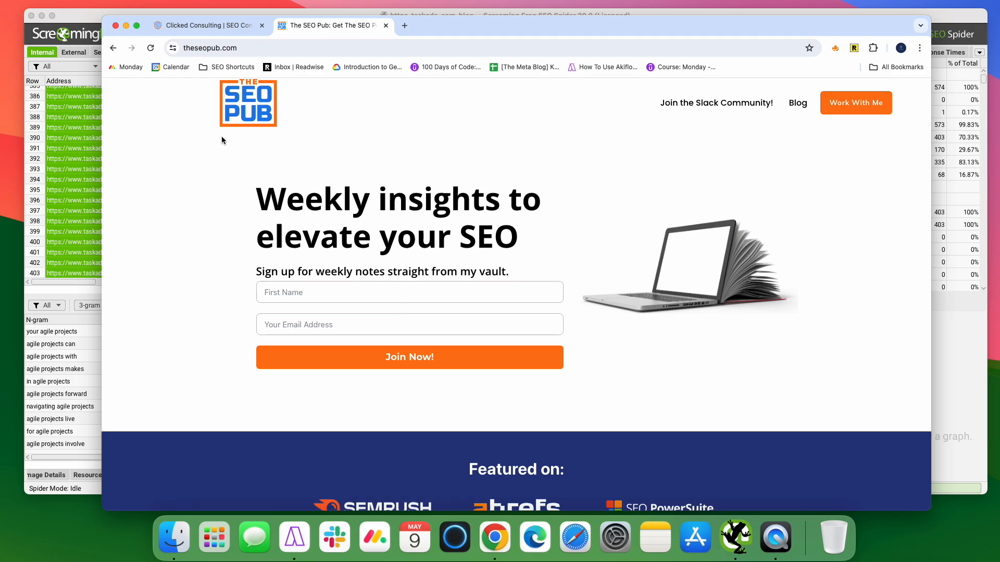